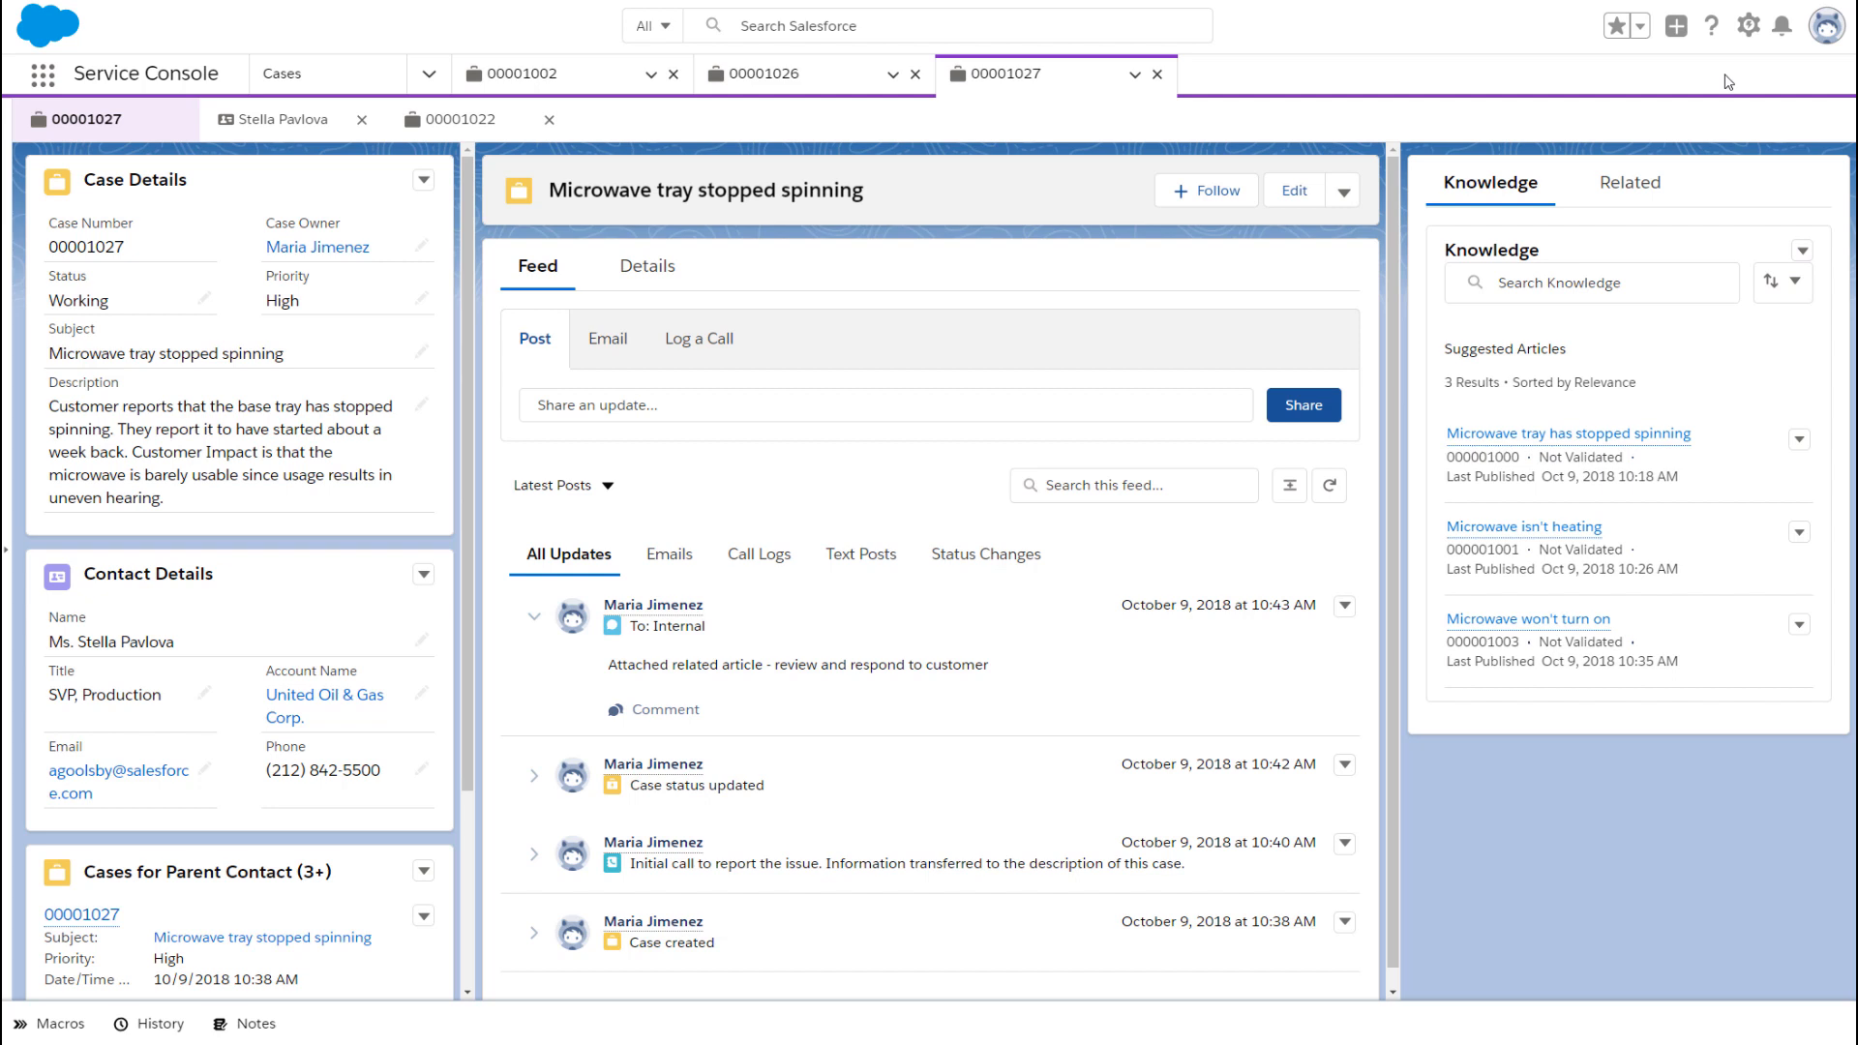
Go from case 00001027 to Service Setup Home via the Setup gear and review Today's and Lifetime Performance.
{"action": "left_click", "coordinate": [1746, 26]}
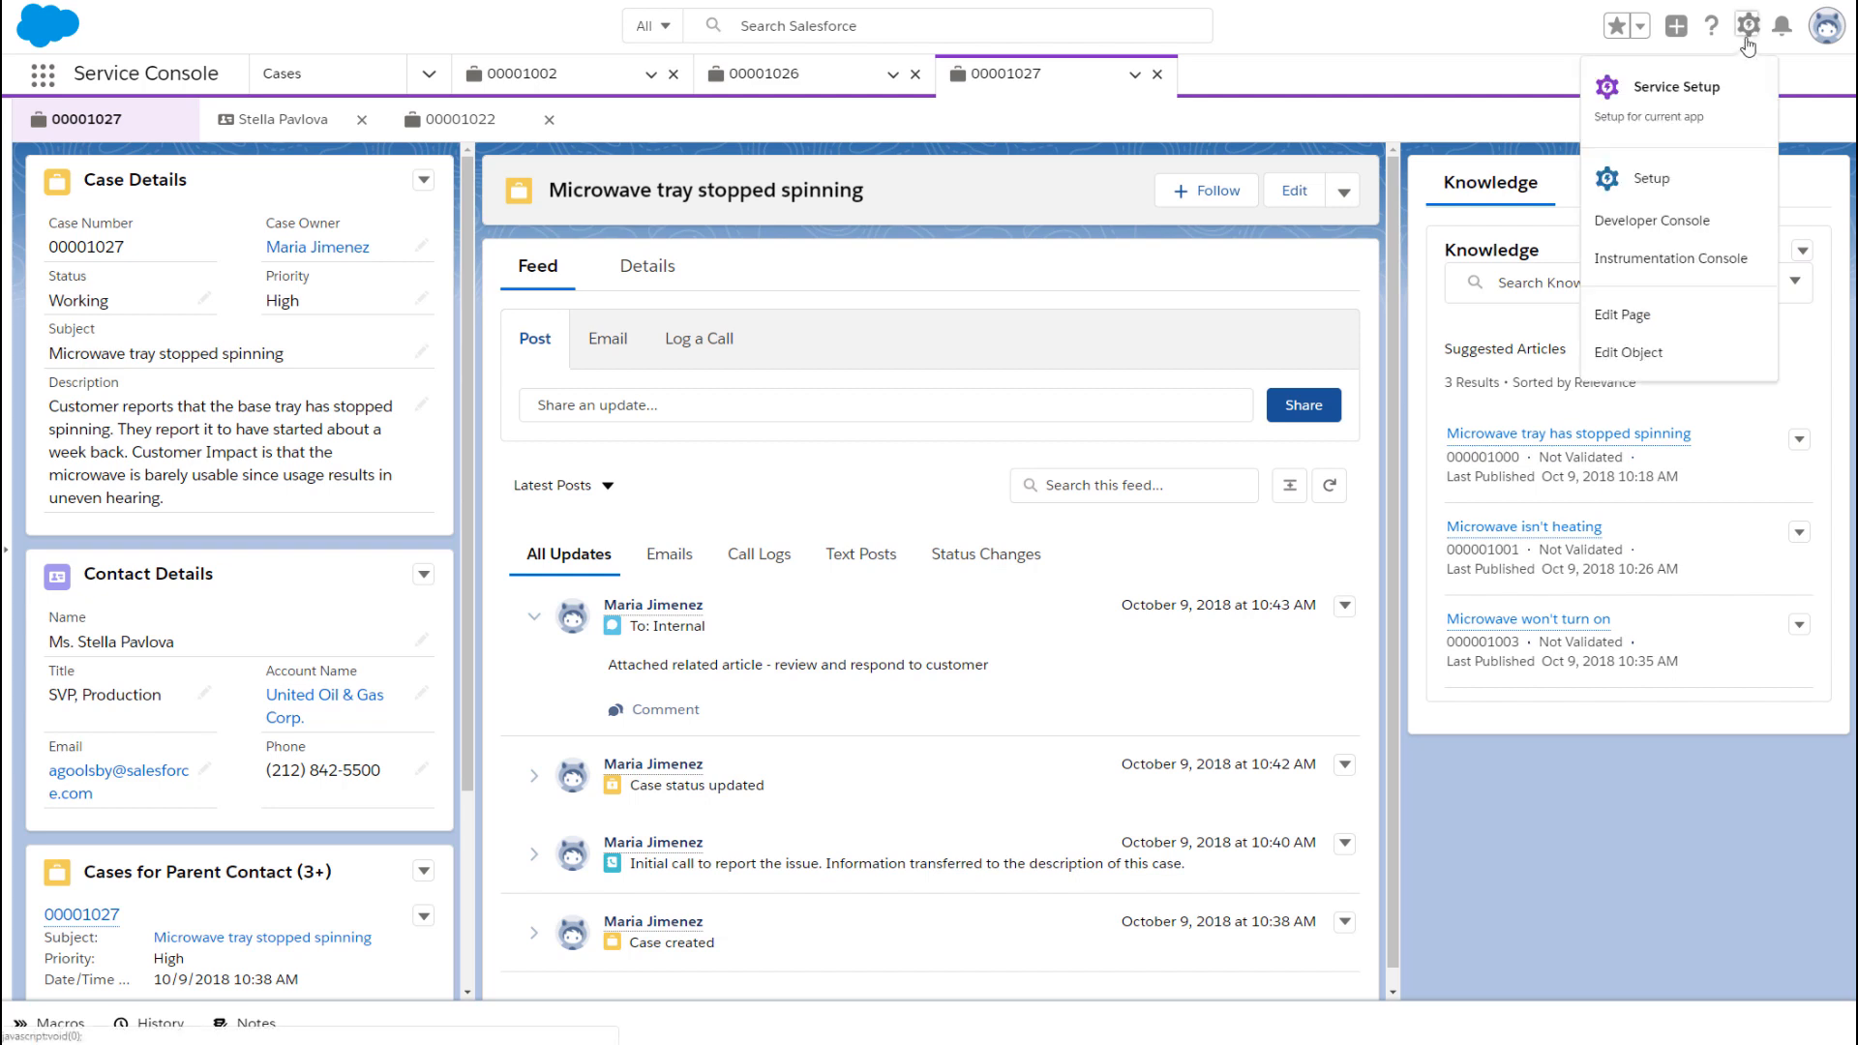
{"action": "left_click", "coordinate": [1664, 87]}
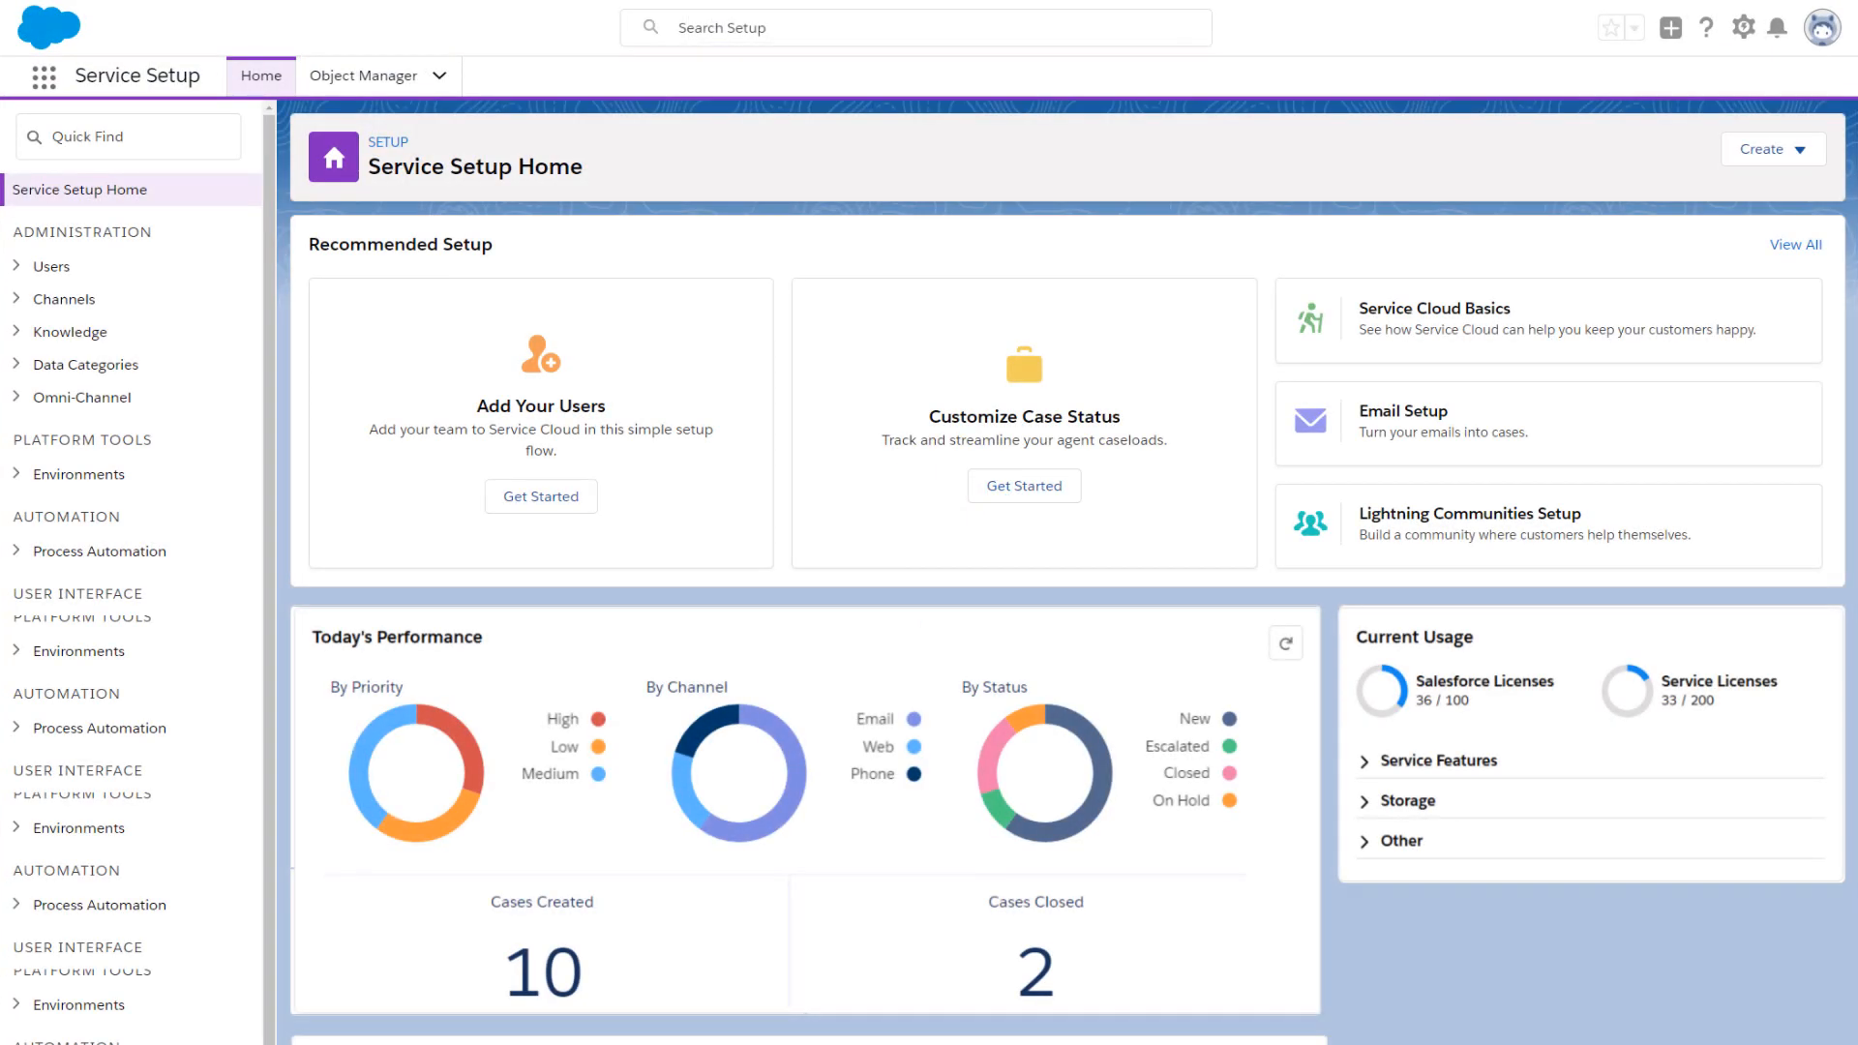
{"action": "scroll", "scroll_direction": "down", "scroll_amount": 3}
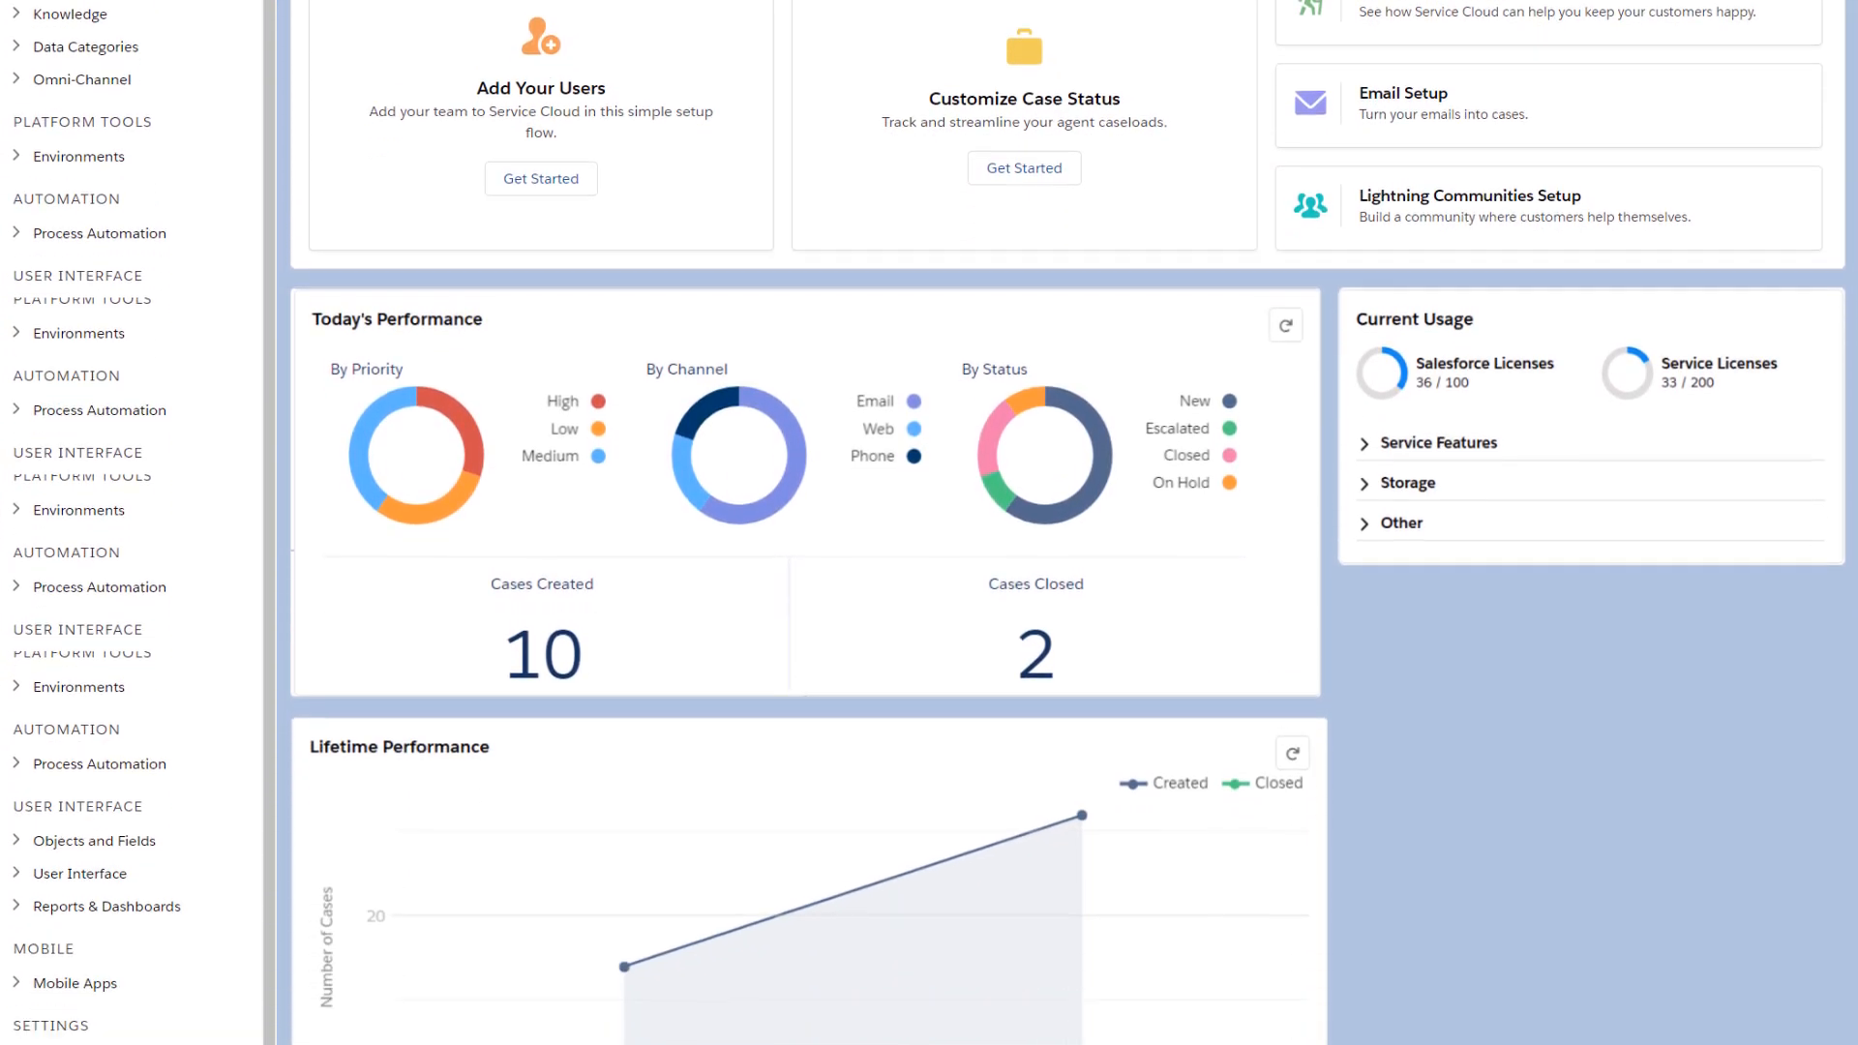
{"action": "scroll", "scroll_direction": "down", "scroll_amount": 3}
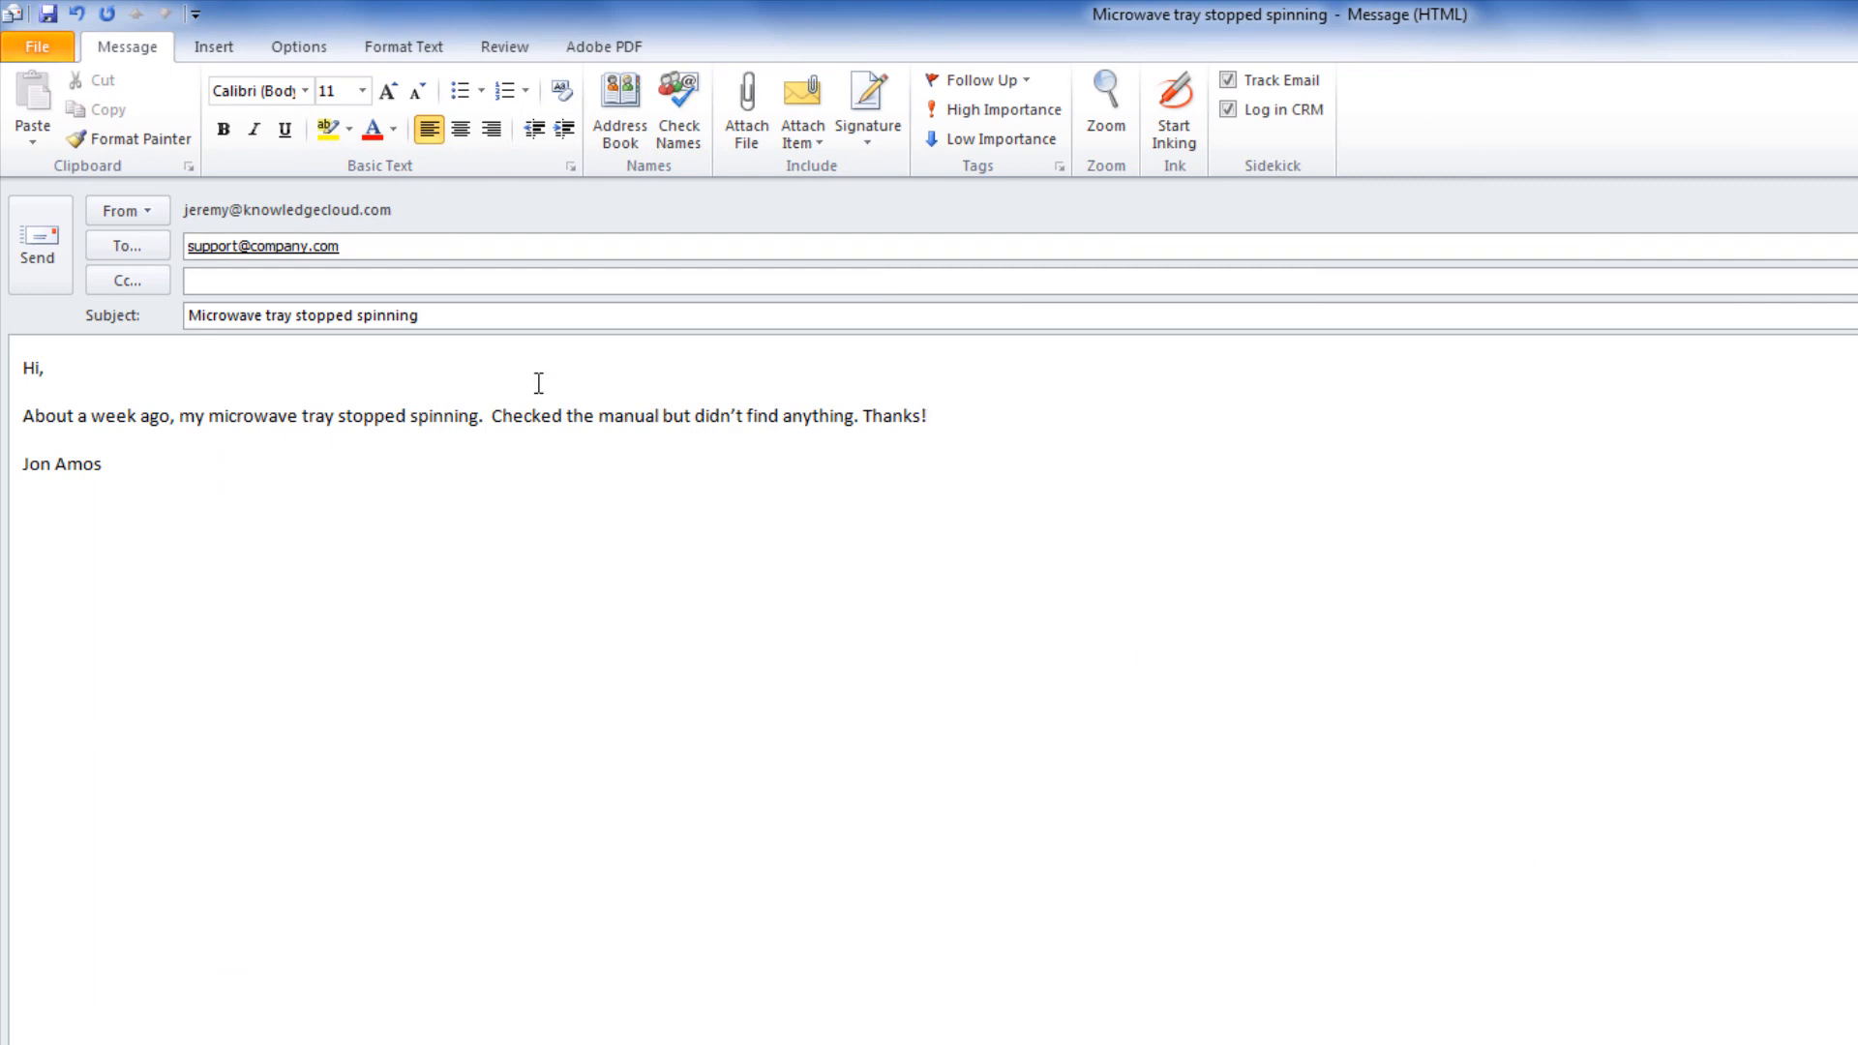
Send the 'Microwave tray stopped spinning' email from Outlook to support.
{"action": "left_click", "coordinate": [39, 244]}
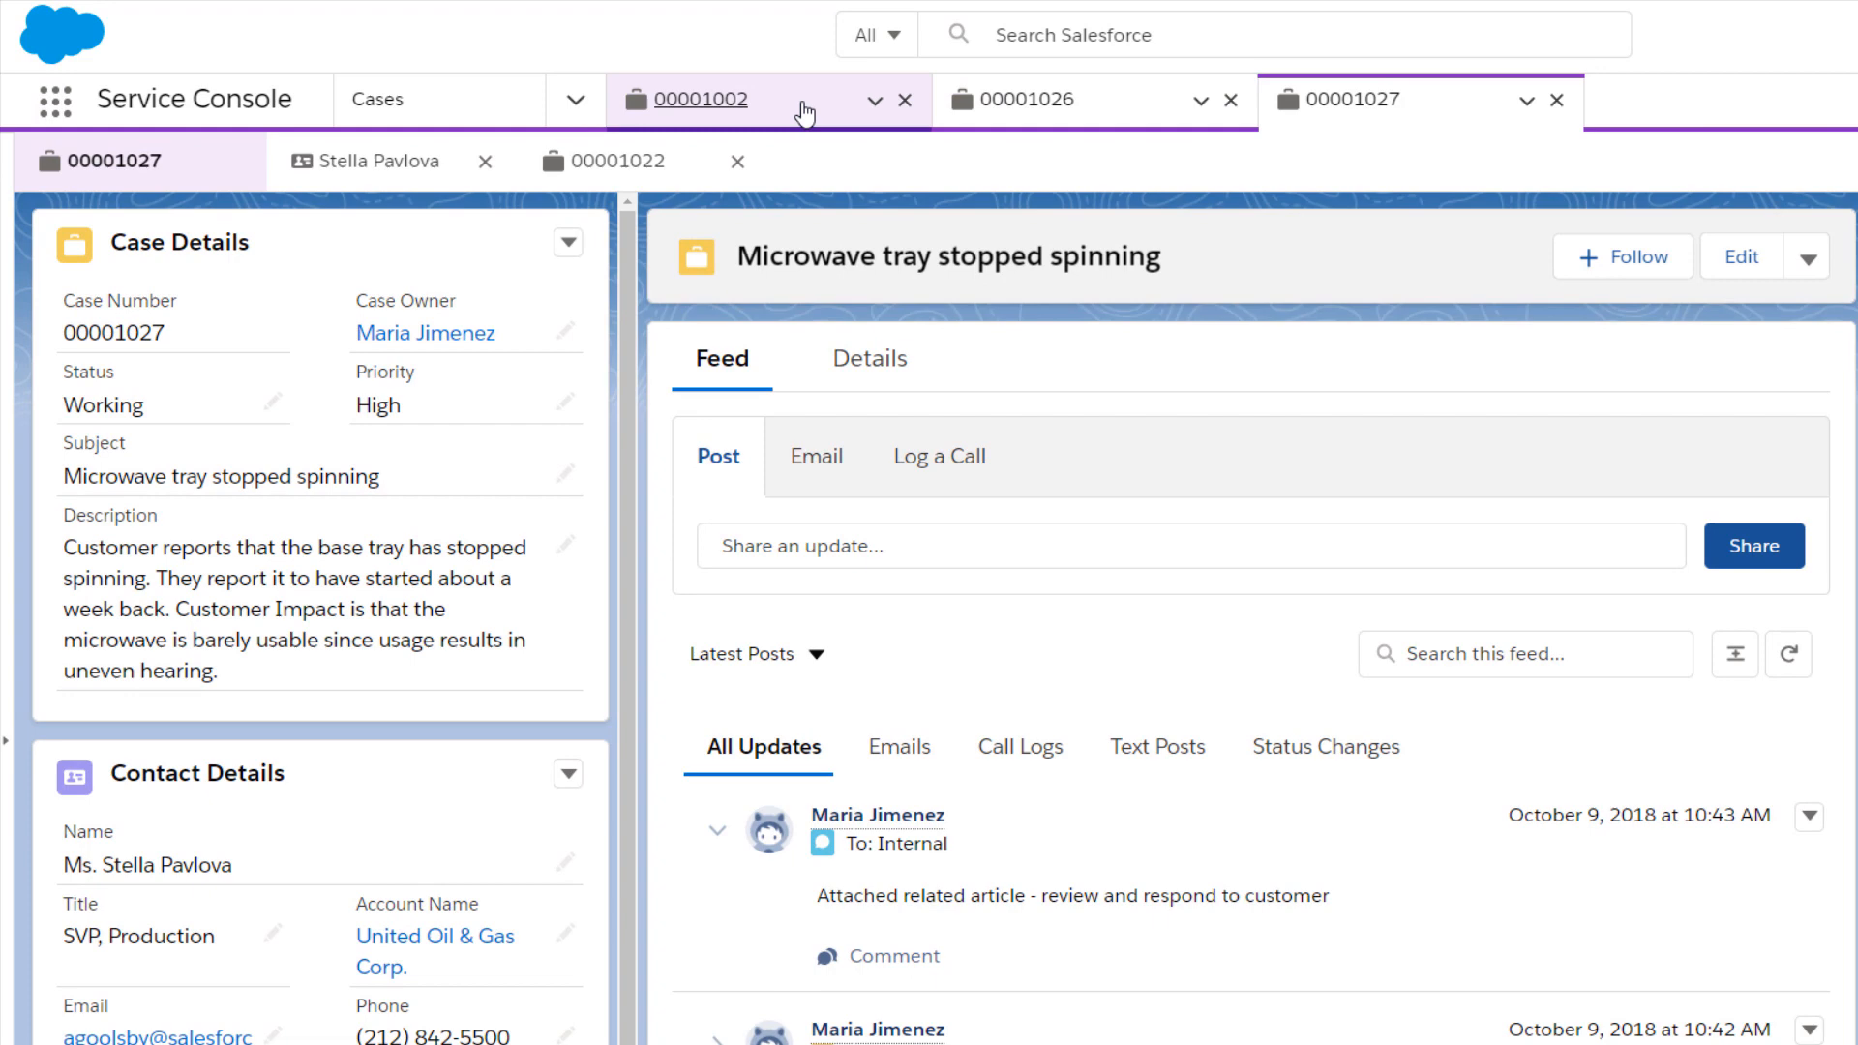
{"action": "left_click", "coordinate": [697, 99]}
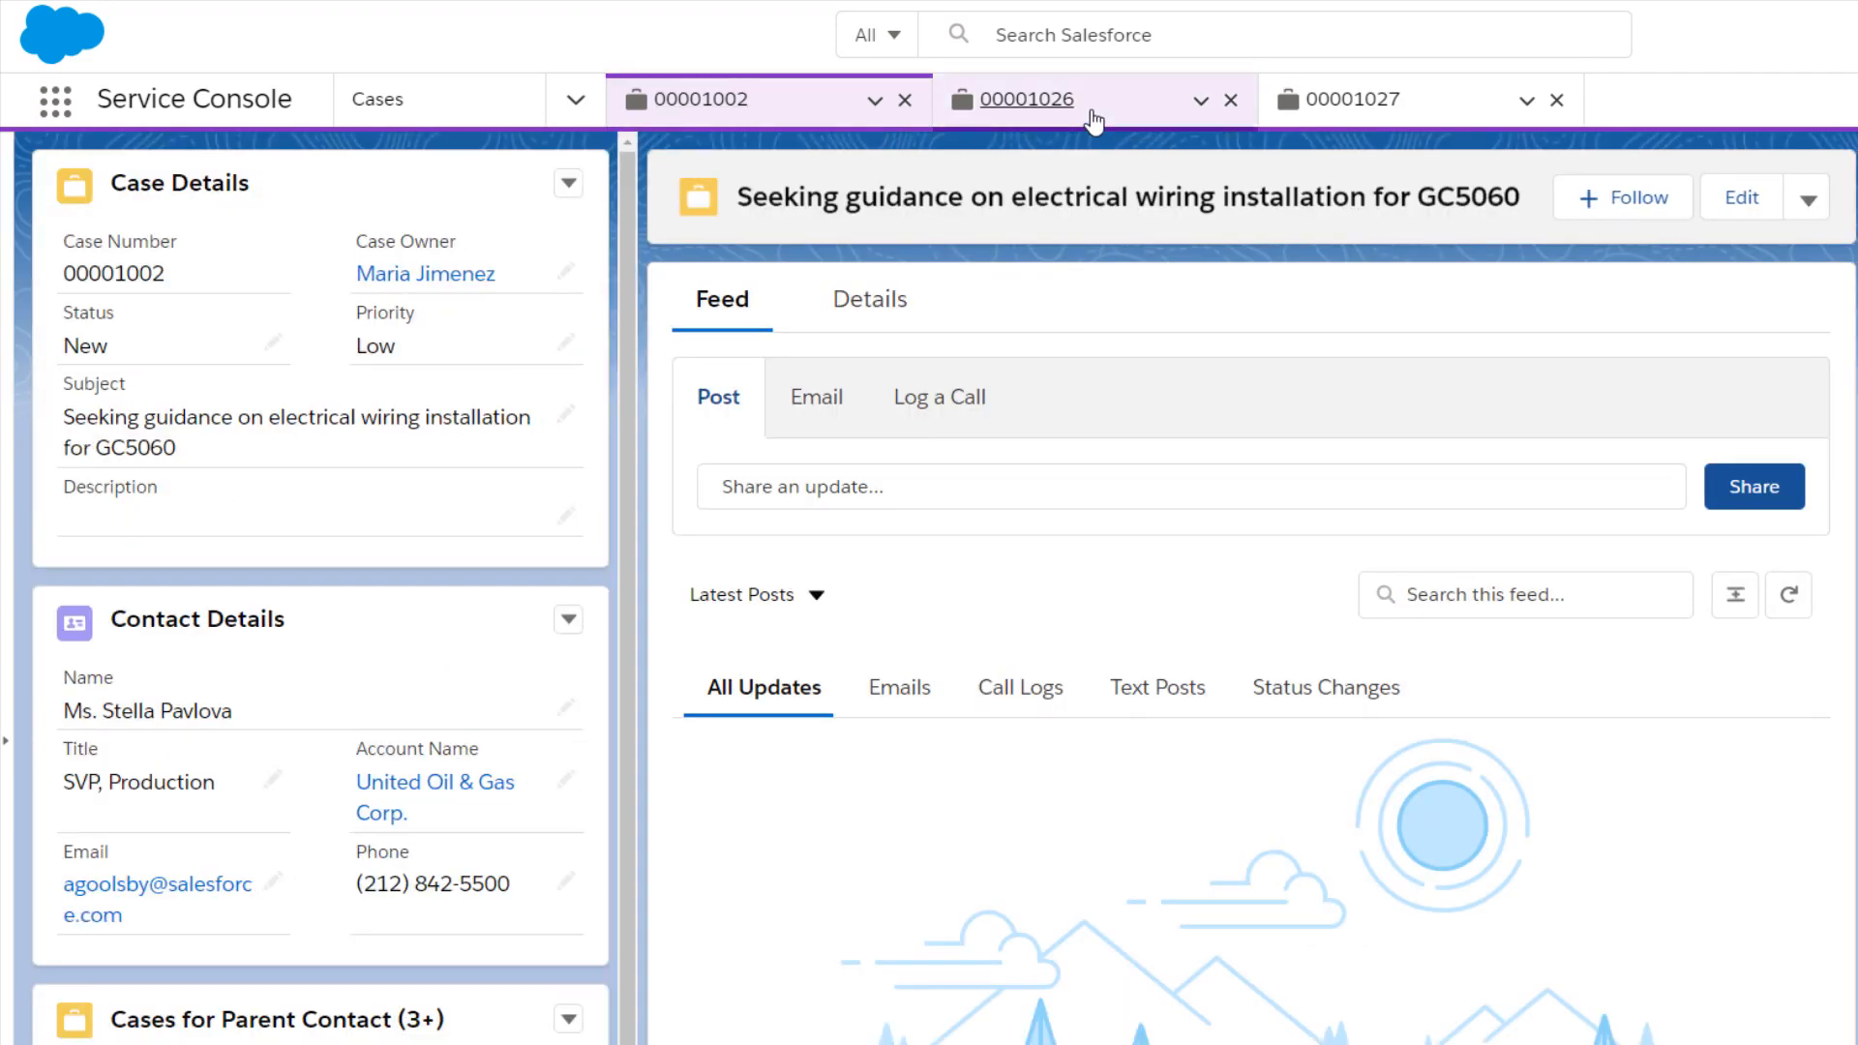
{"action": "left_click", "coordinate": [1014, 98]}
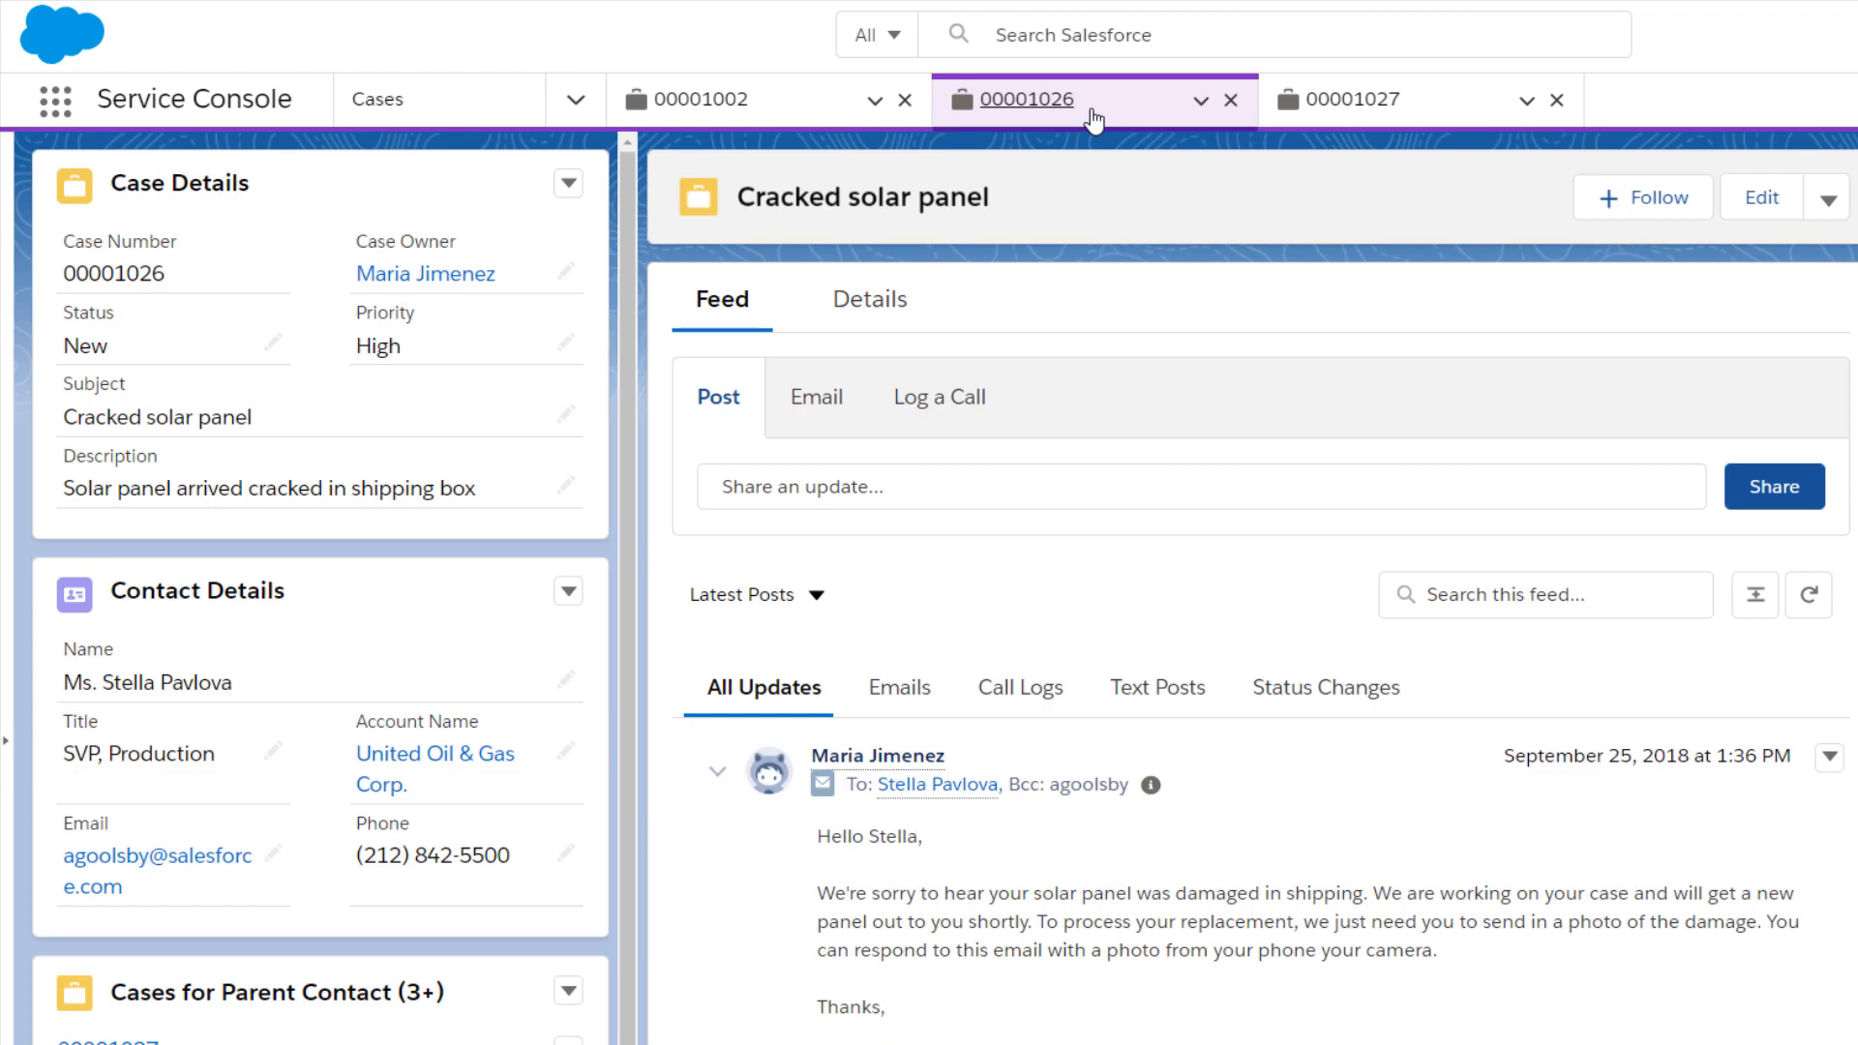
{"action": "left_click", "coordinate": [1340, 99]}
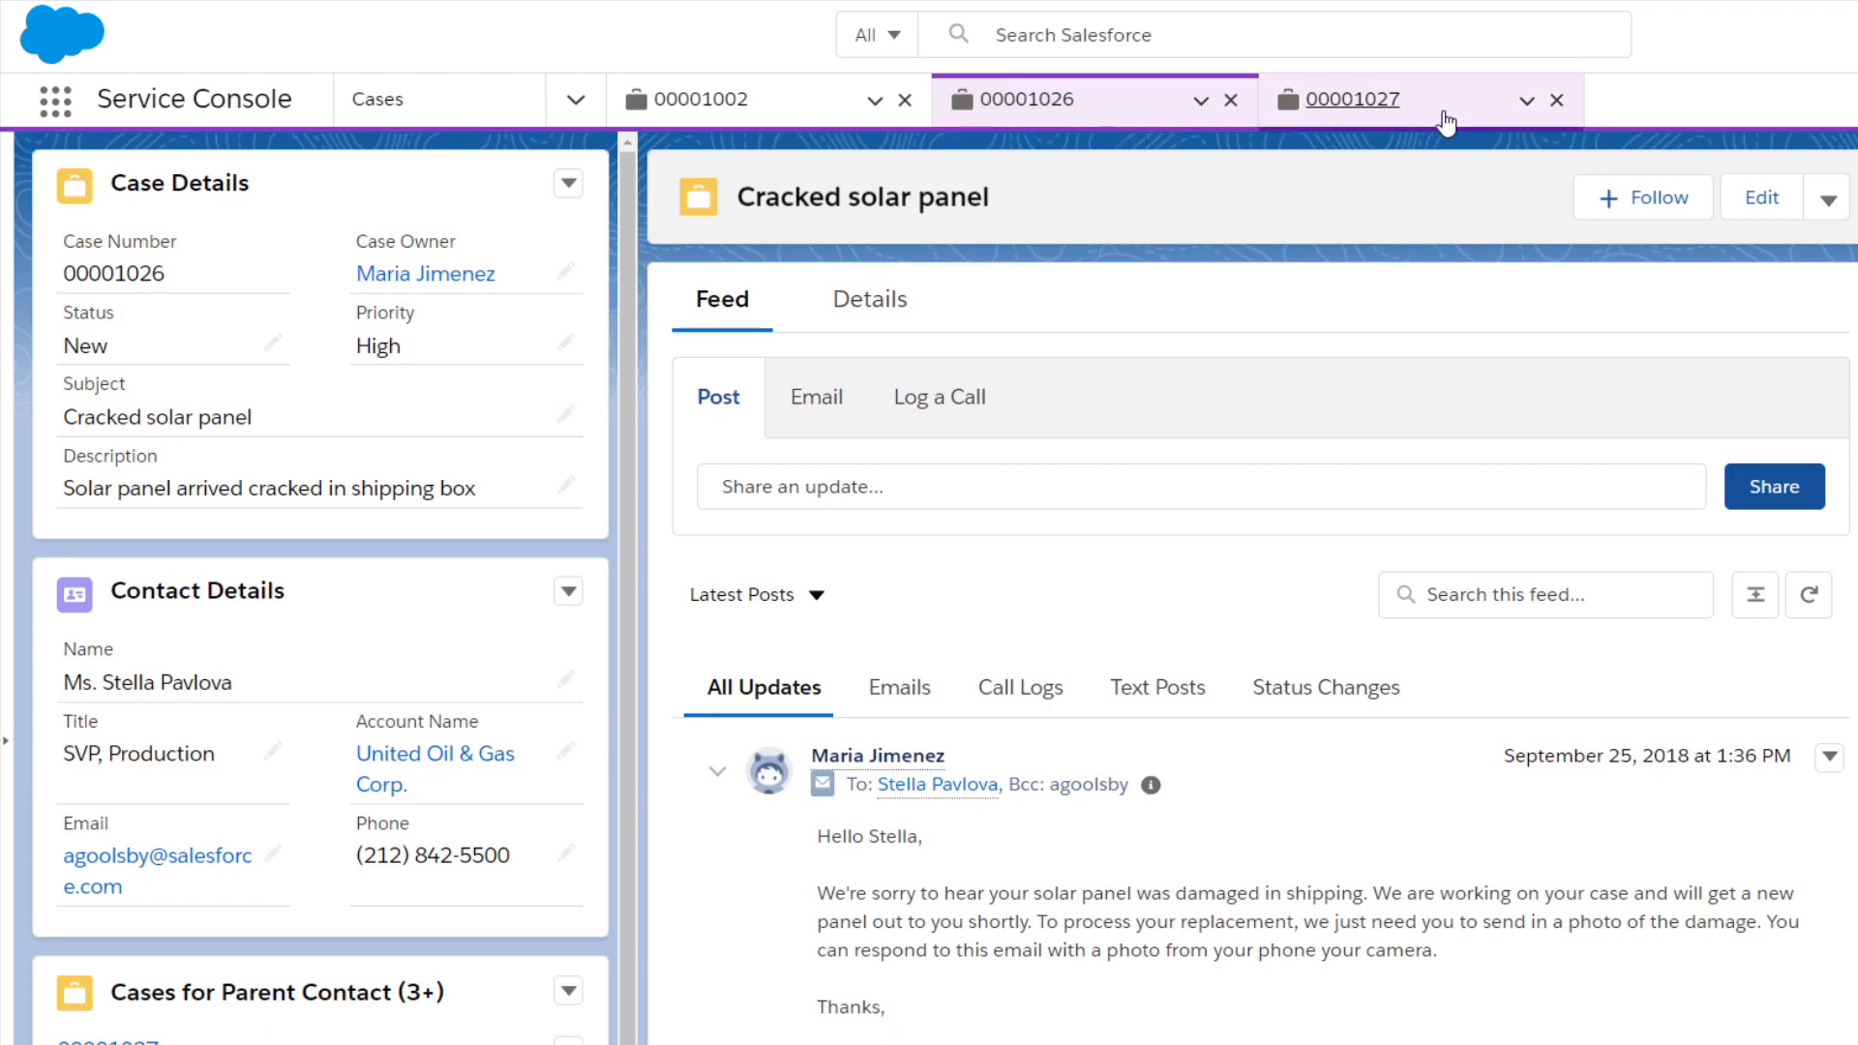
{"action": "left_click", "coordinate": [1340, 99]}
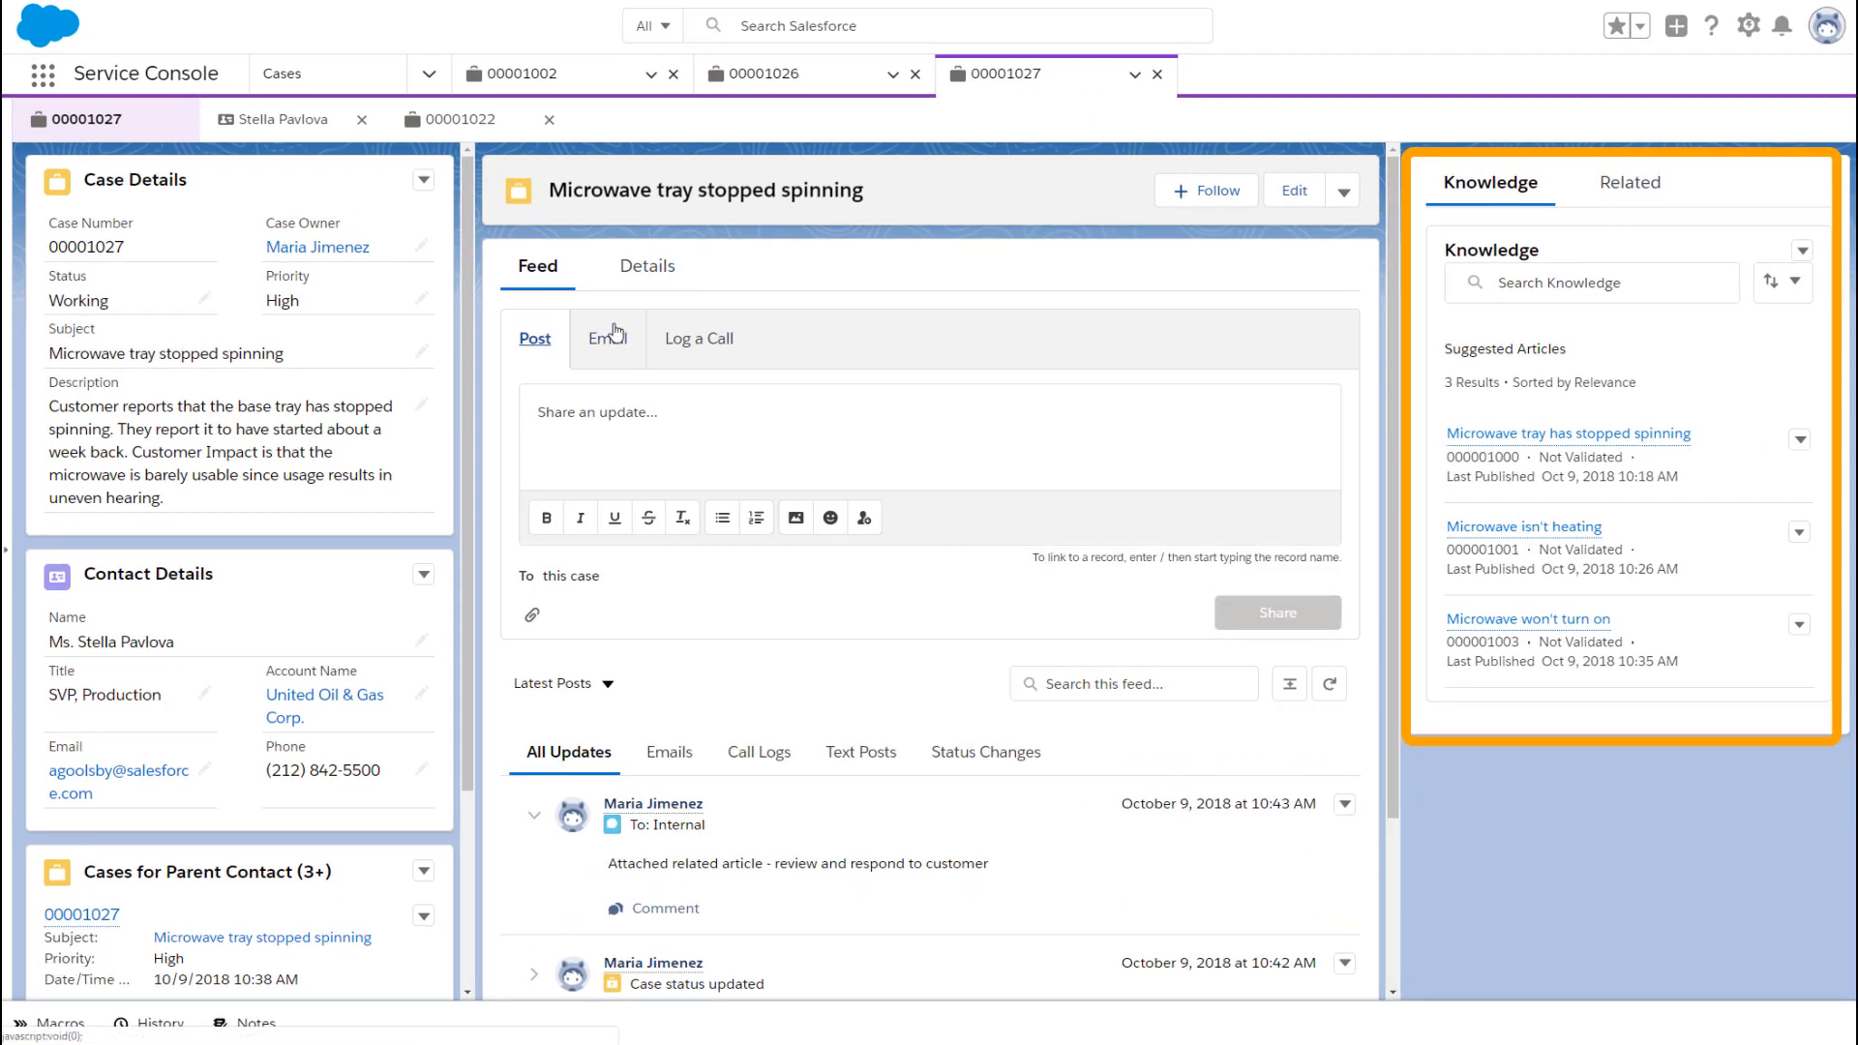
Email Stella Pavlova from the case feed that the article should resolve her issue.
{"action": "left_click", "coordinate": [606, 337]}
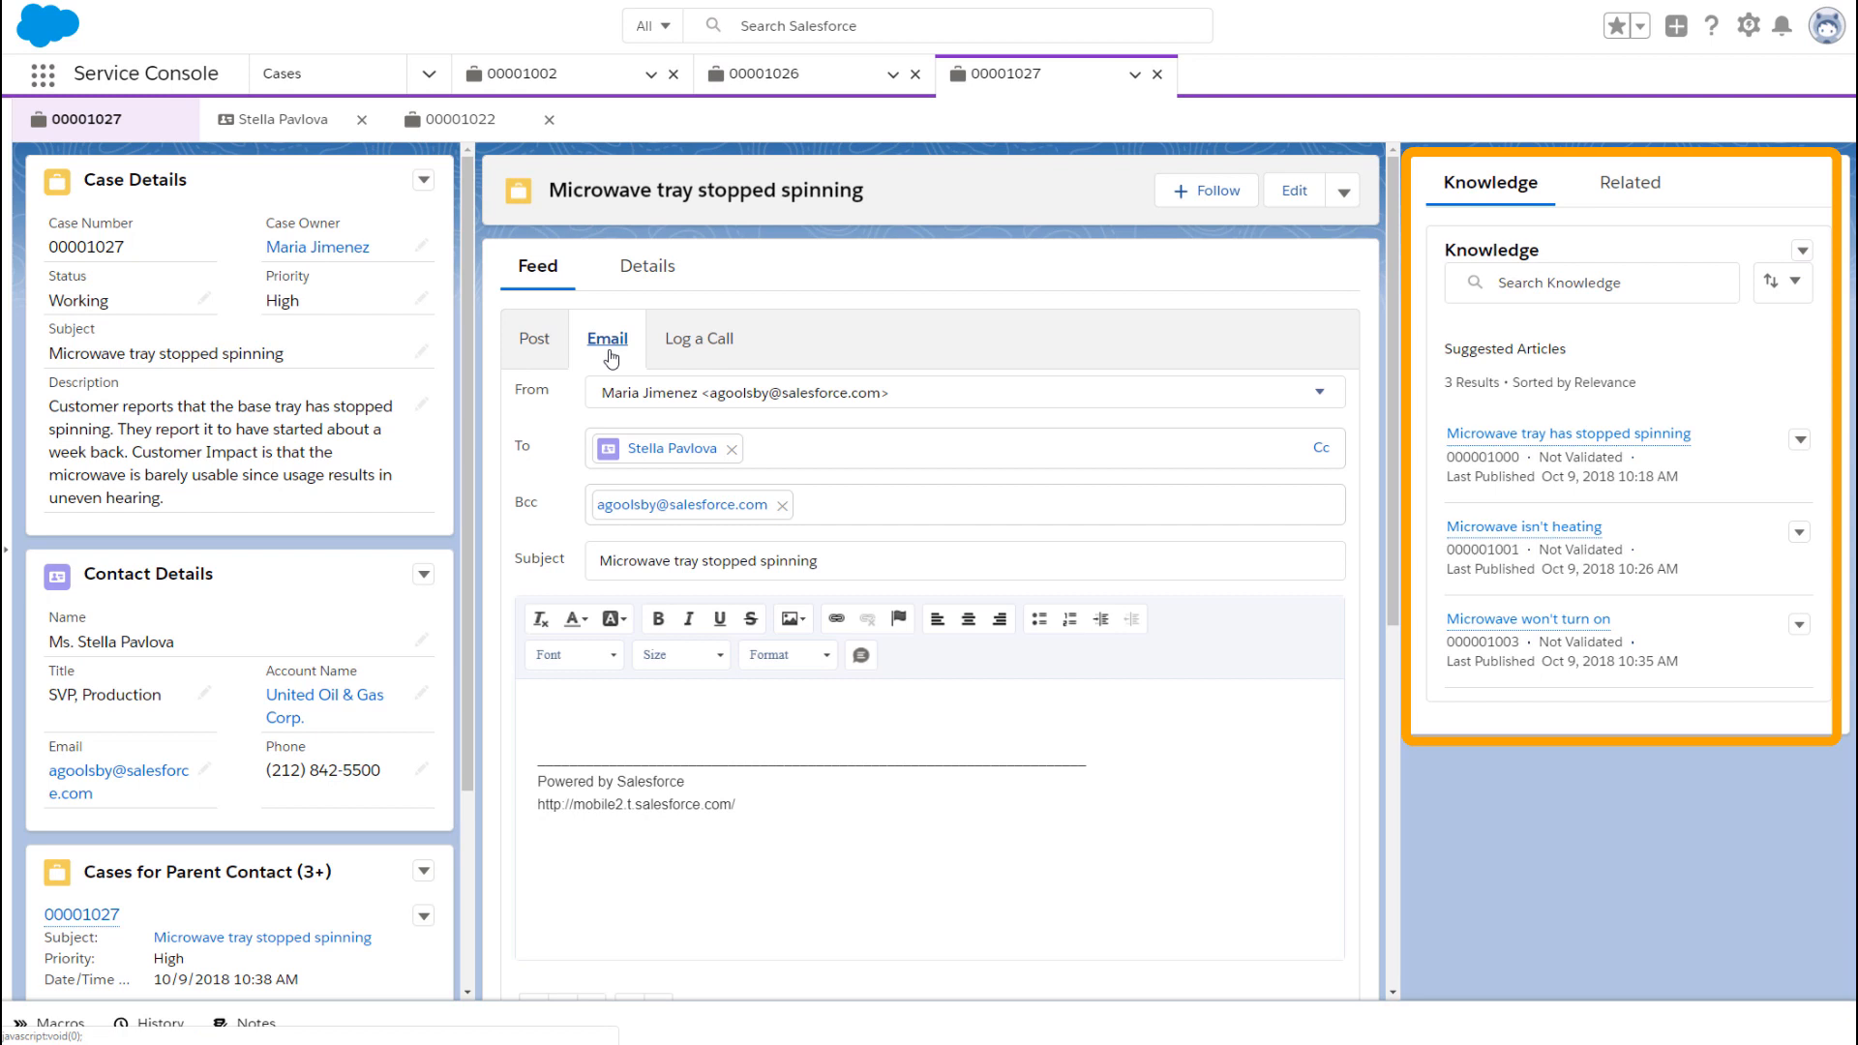
{"action": "left_click", "coordinate": [1798, 440]}
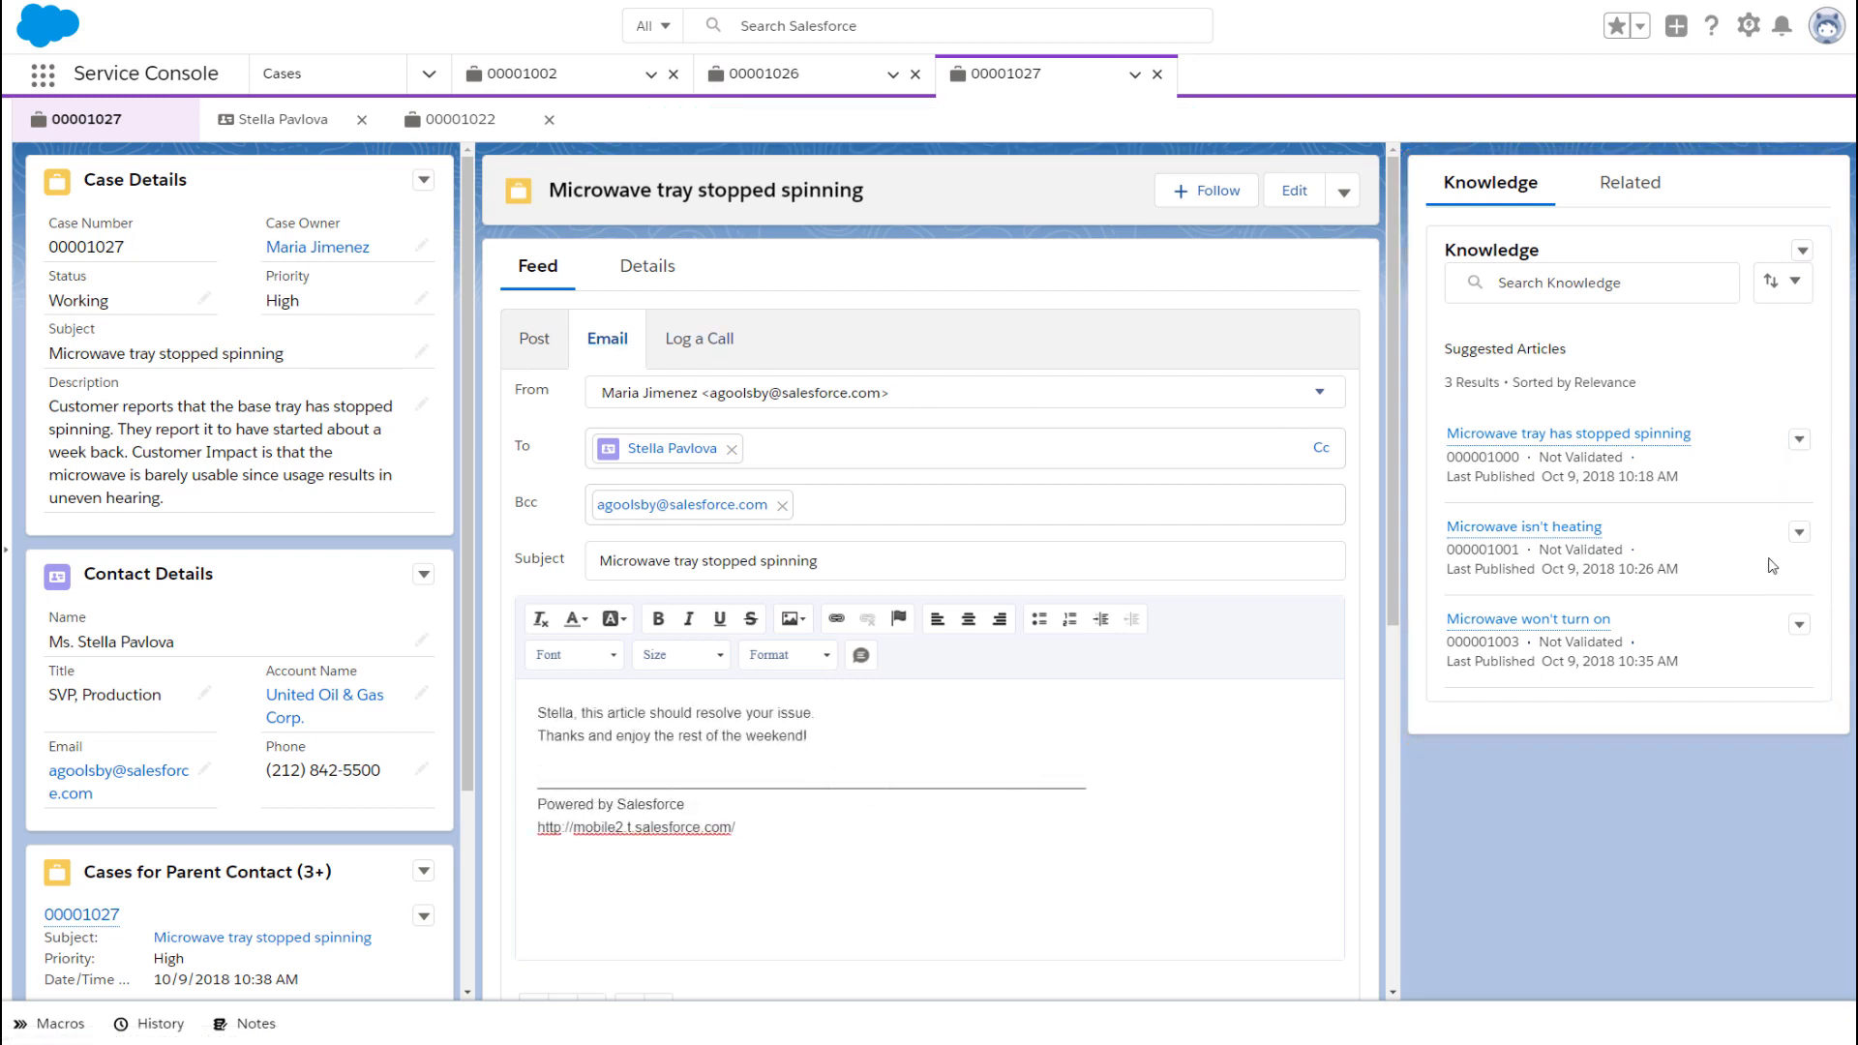
{"action": "scroll", "scroll_direction": "down", "scroll_amount": 3}
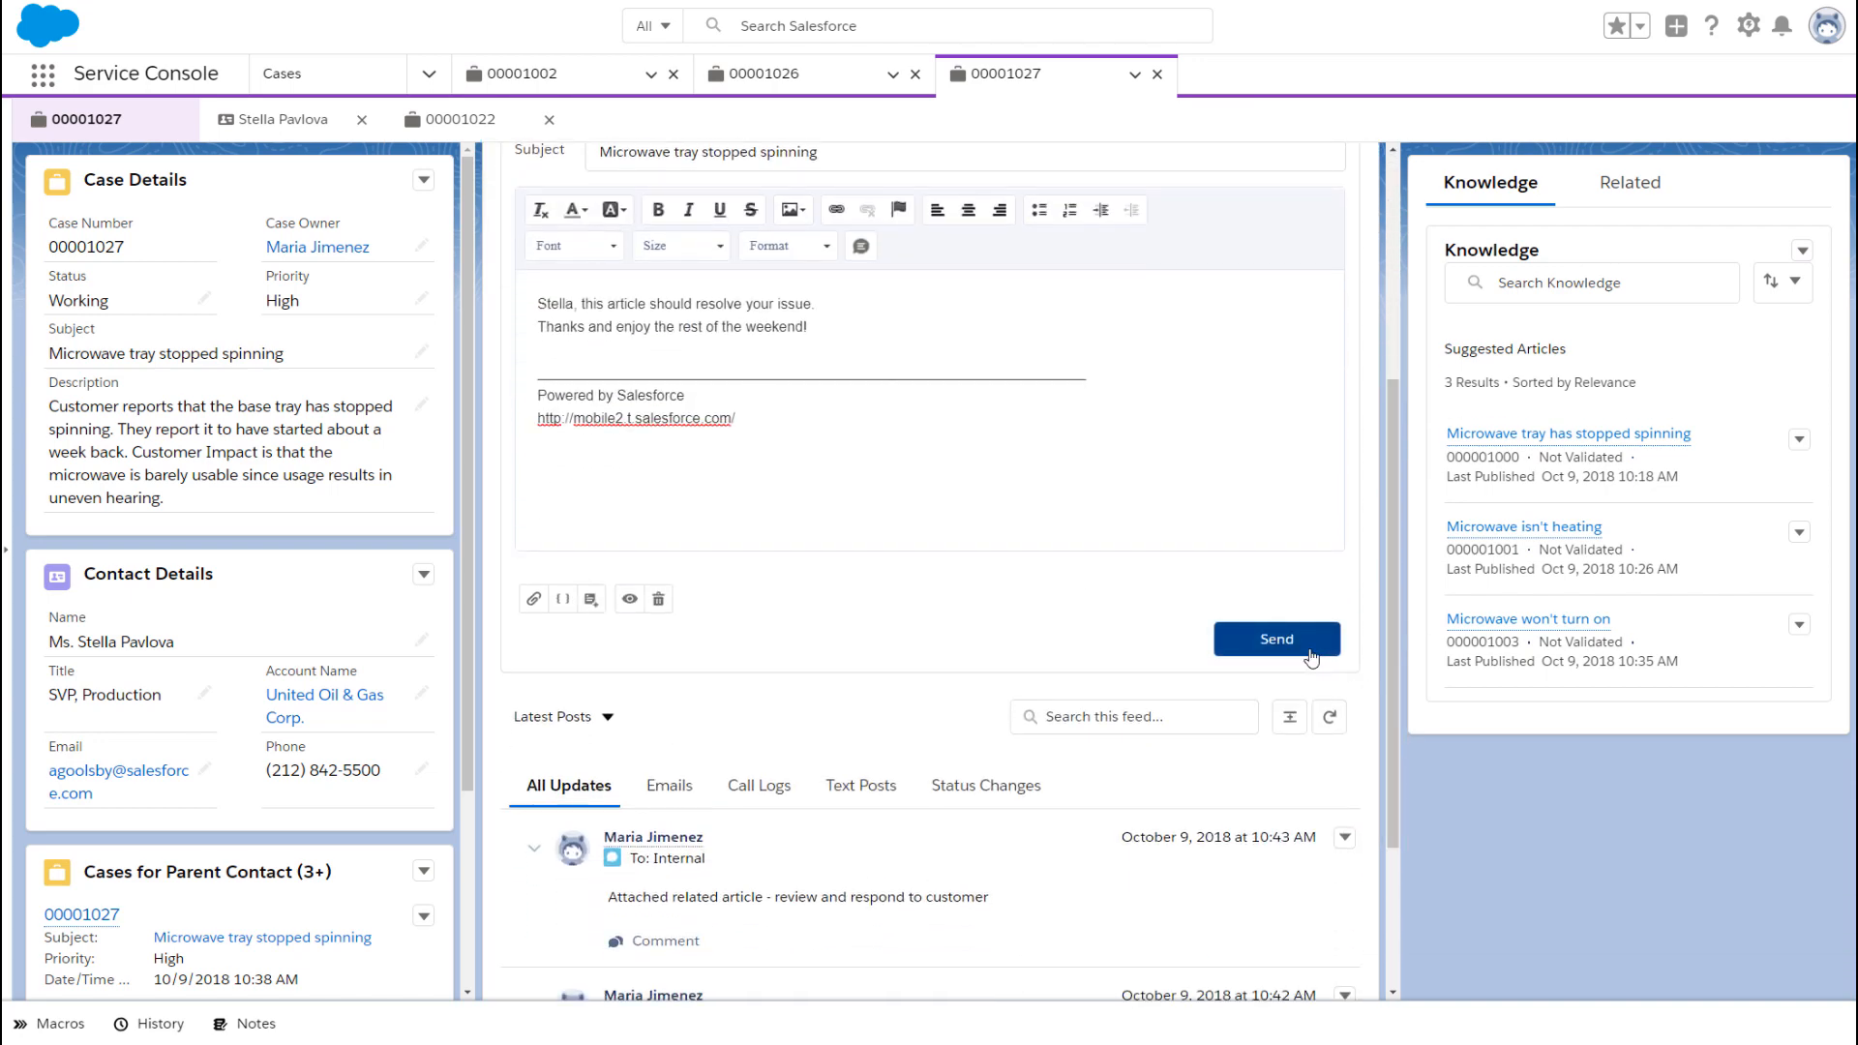
{"action": "left_click", "coordinate": [1276, 639]}
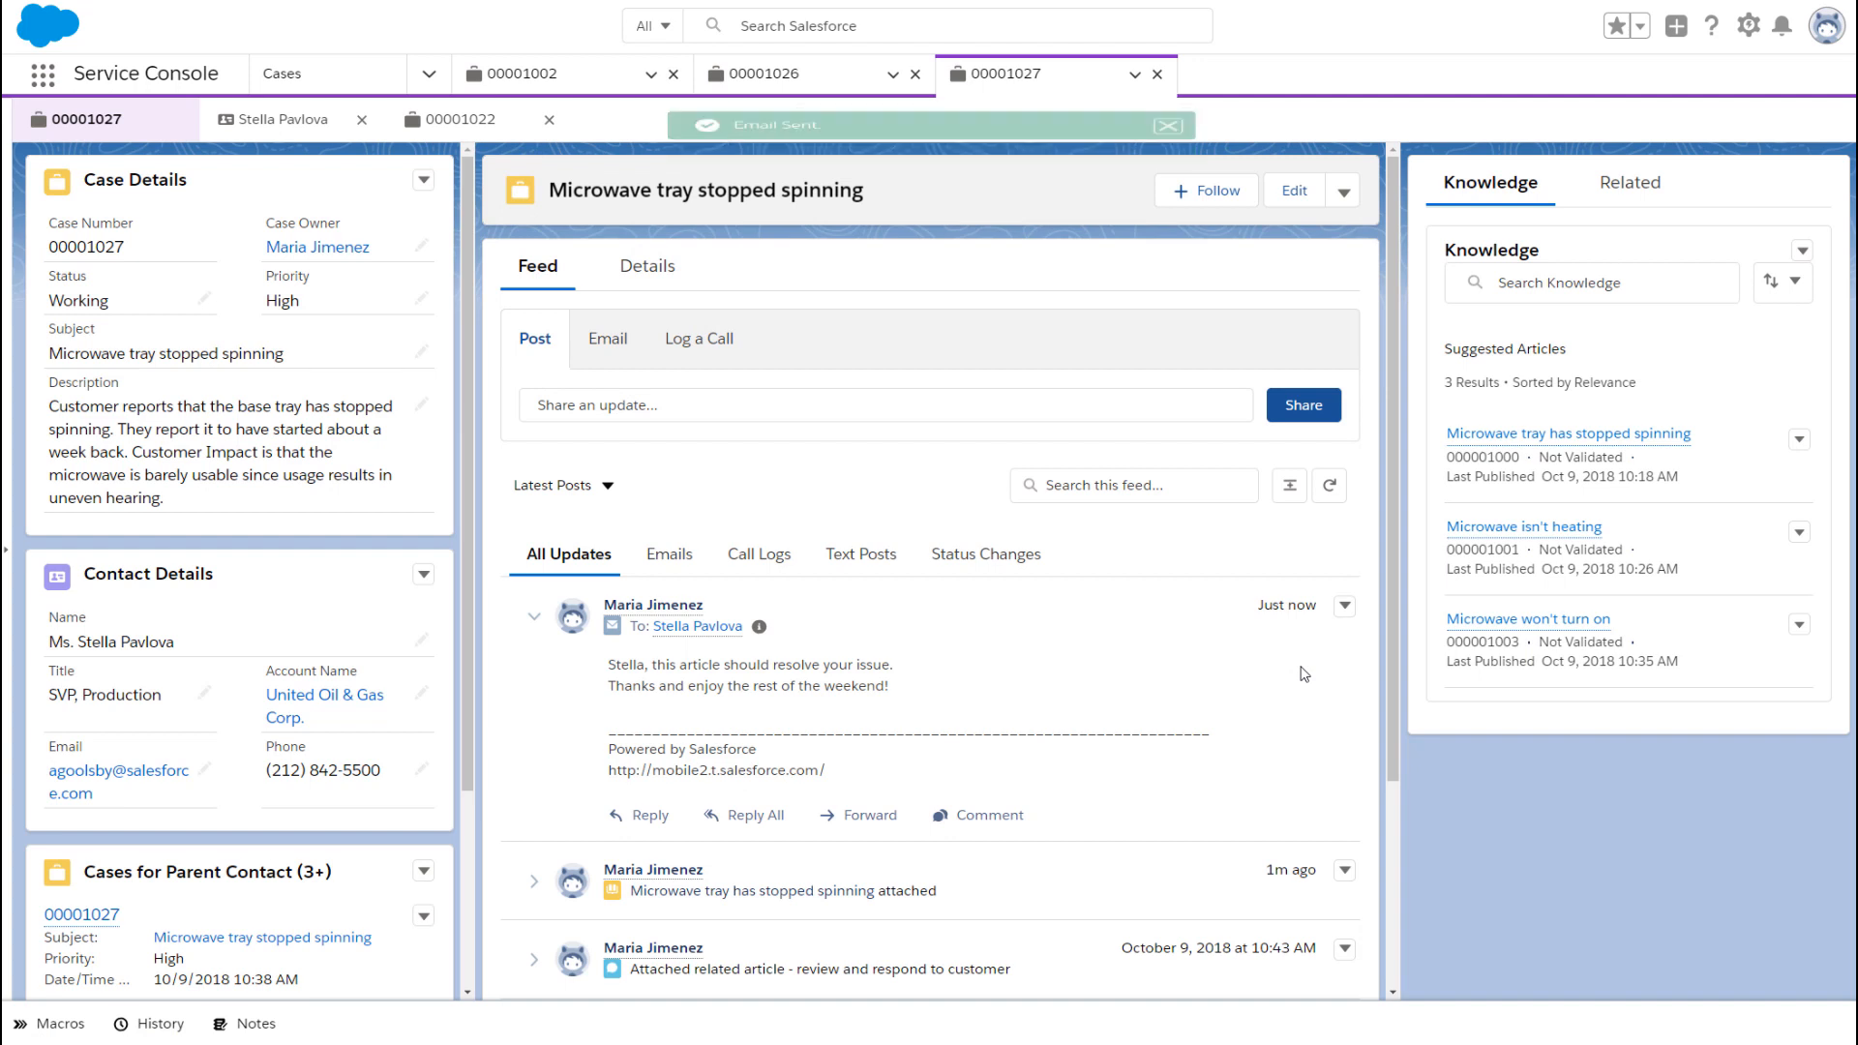
{"action": "left_click", "coordinate": [1169, 124]}
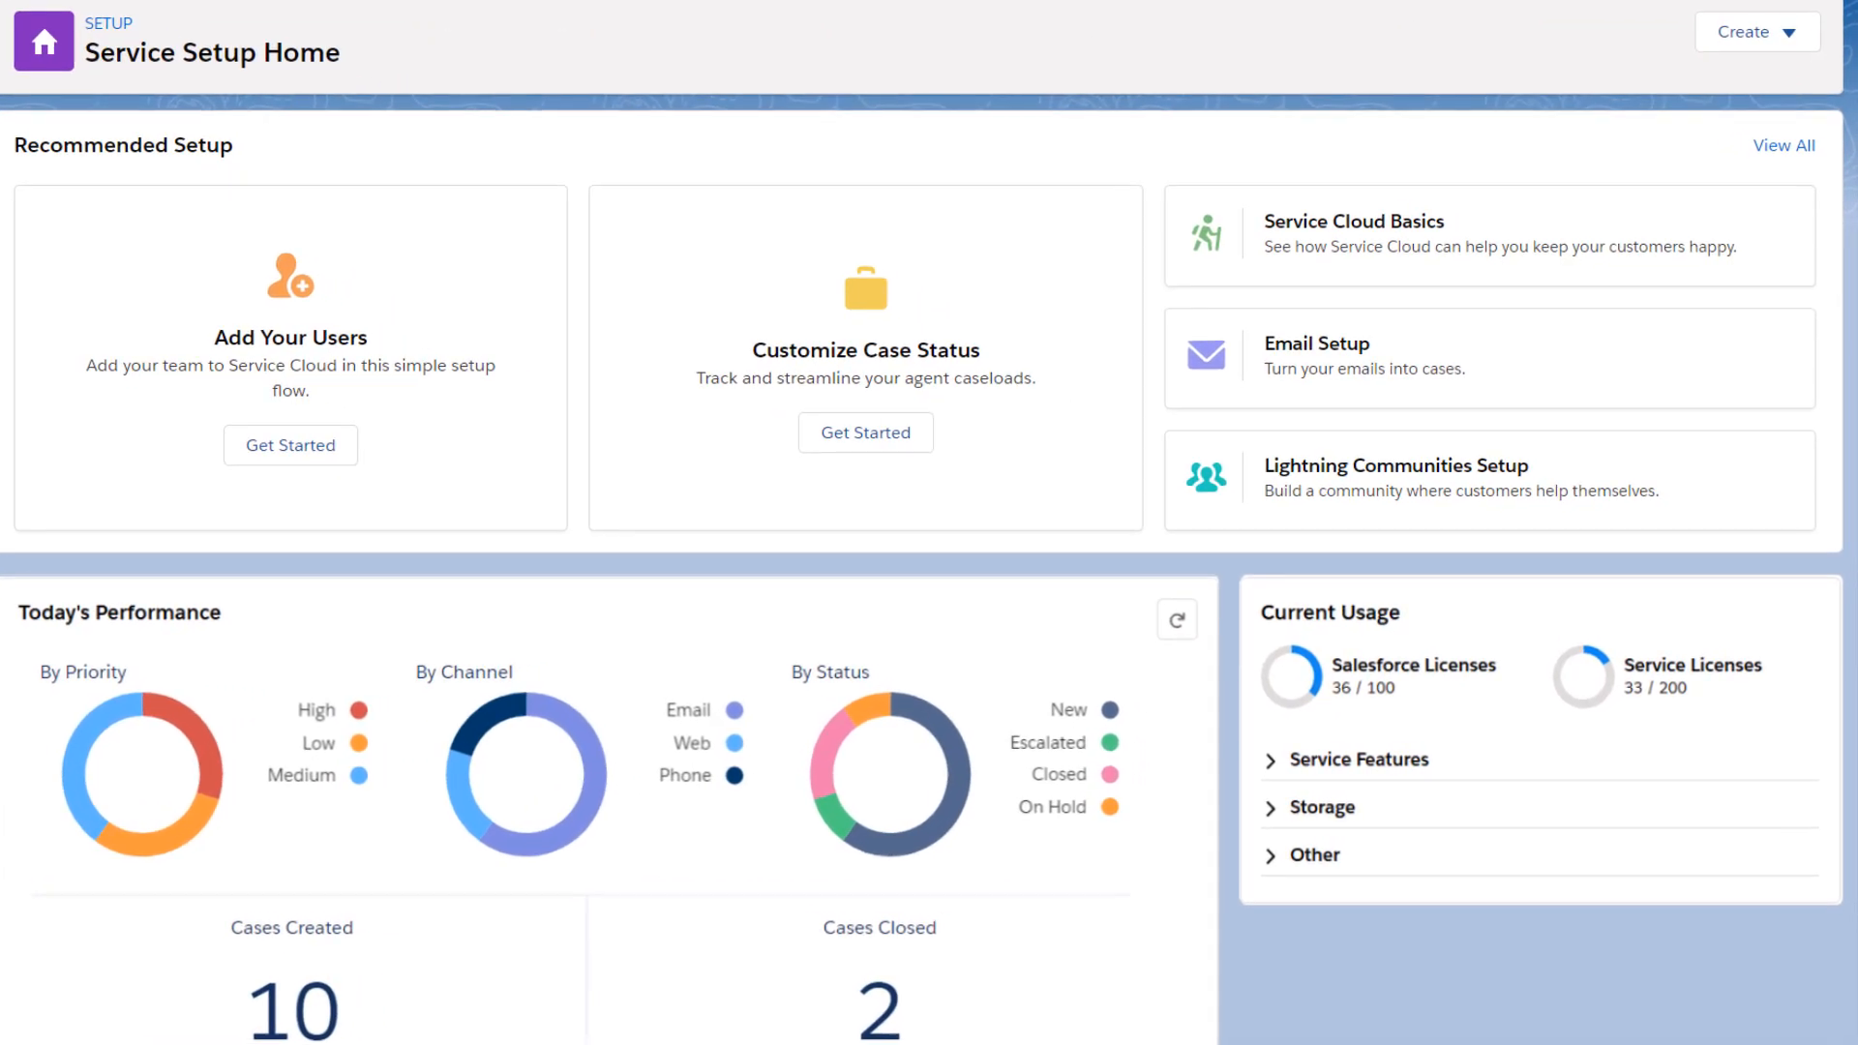
Scroll Service Setup Home down to the Lifetime Performance chart of cases created and closed.
{"action": "scroll", "scroll_direction": "down", "scroll_amount": 3}
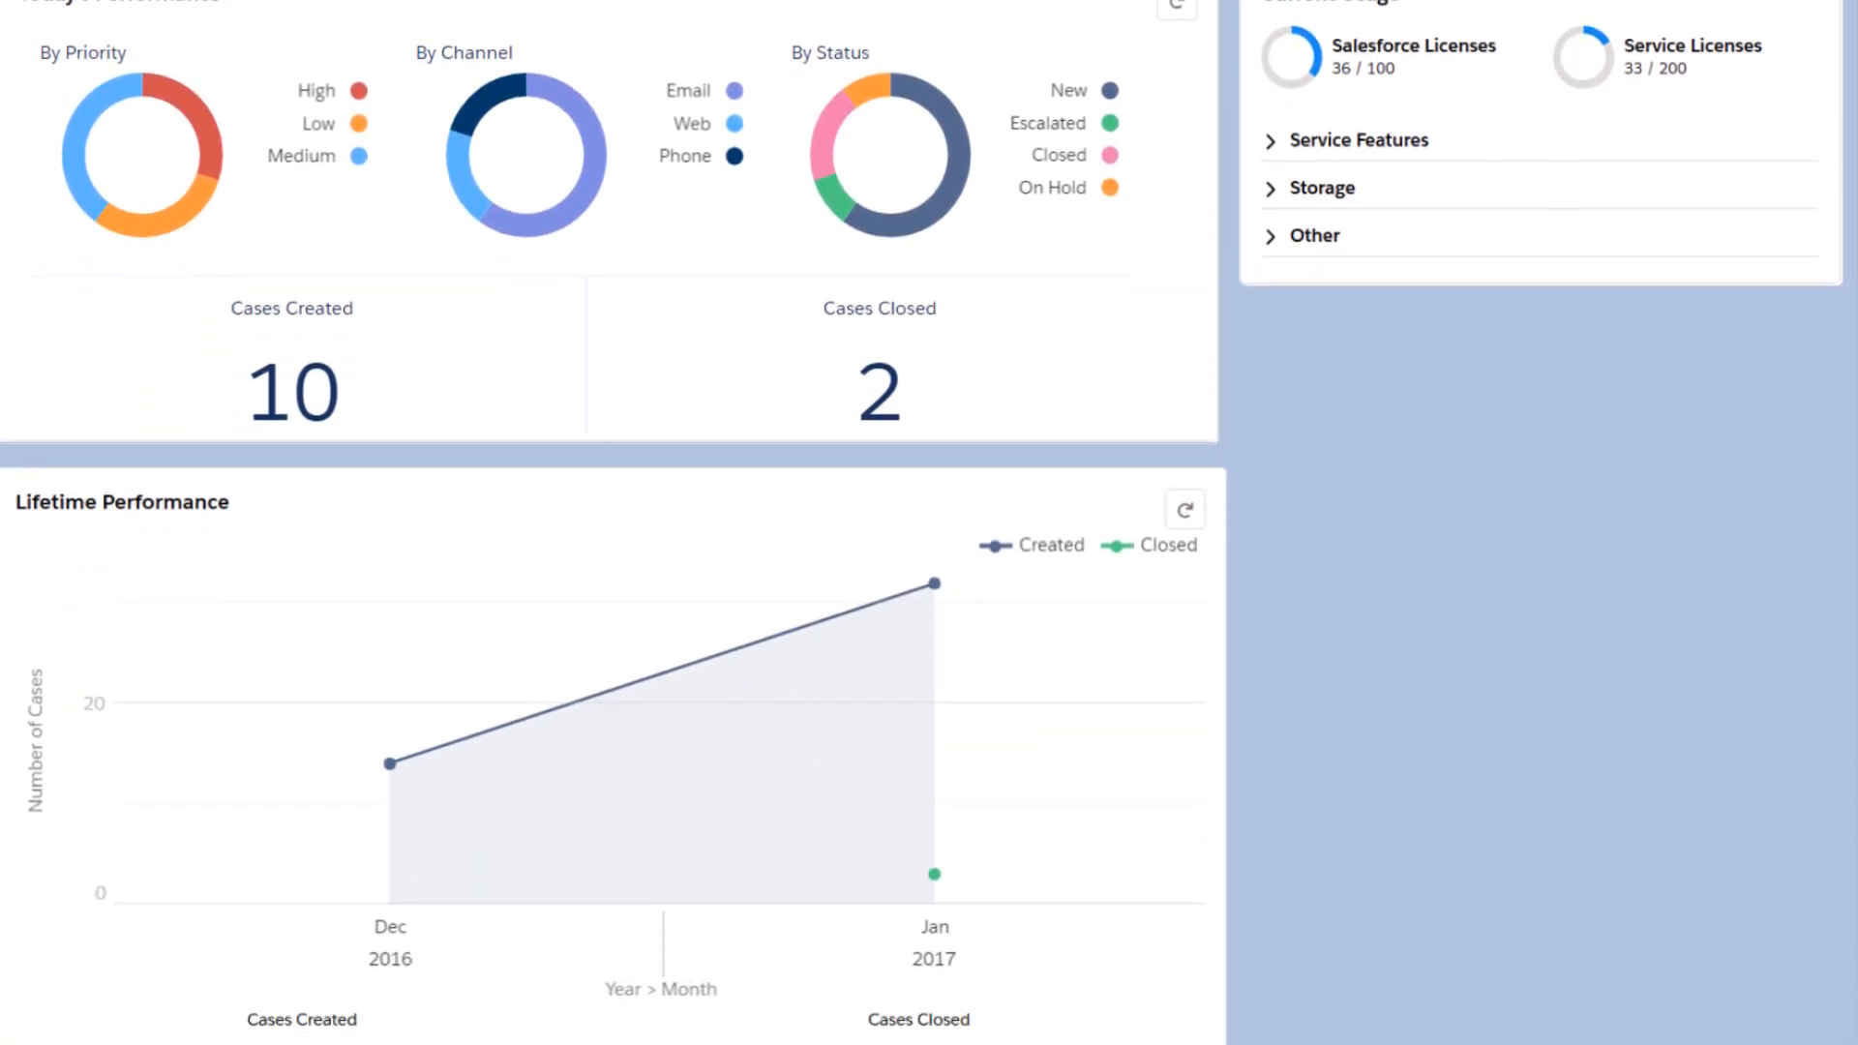
{"action": "scroll", "scroll_direction": "down", "scroll_amount": 3}
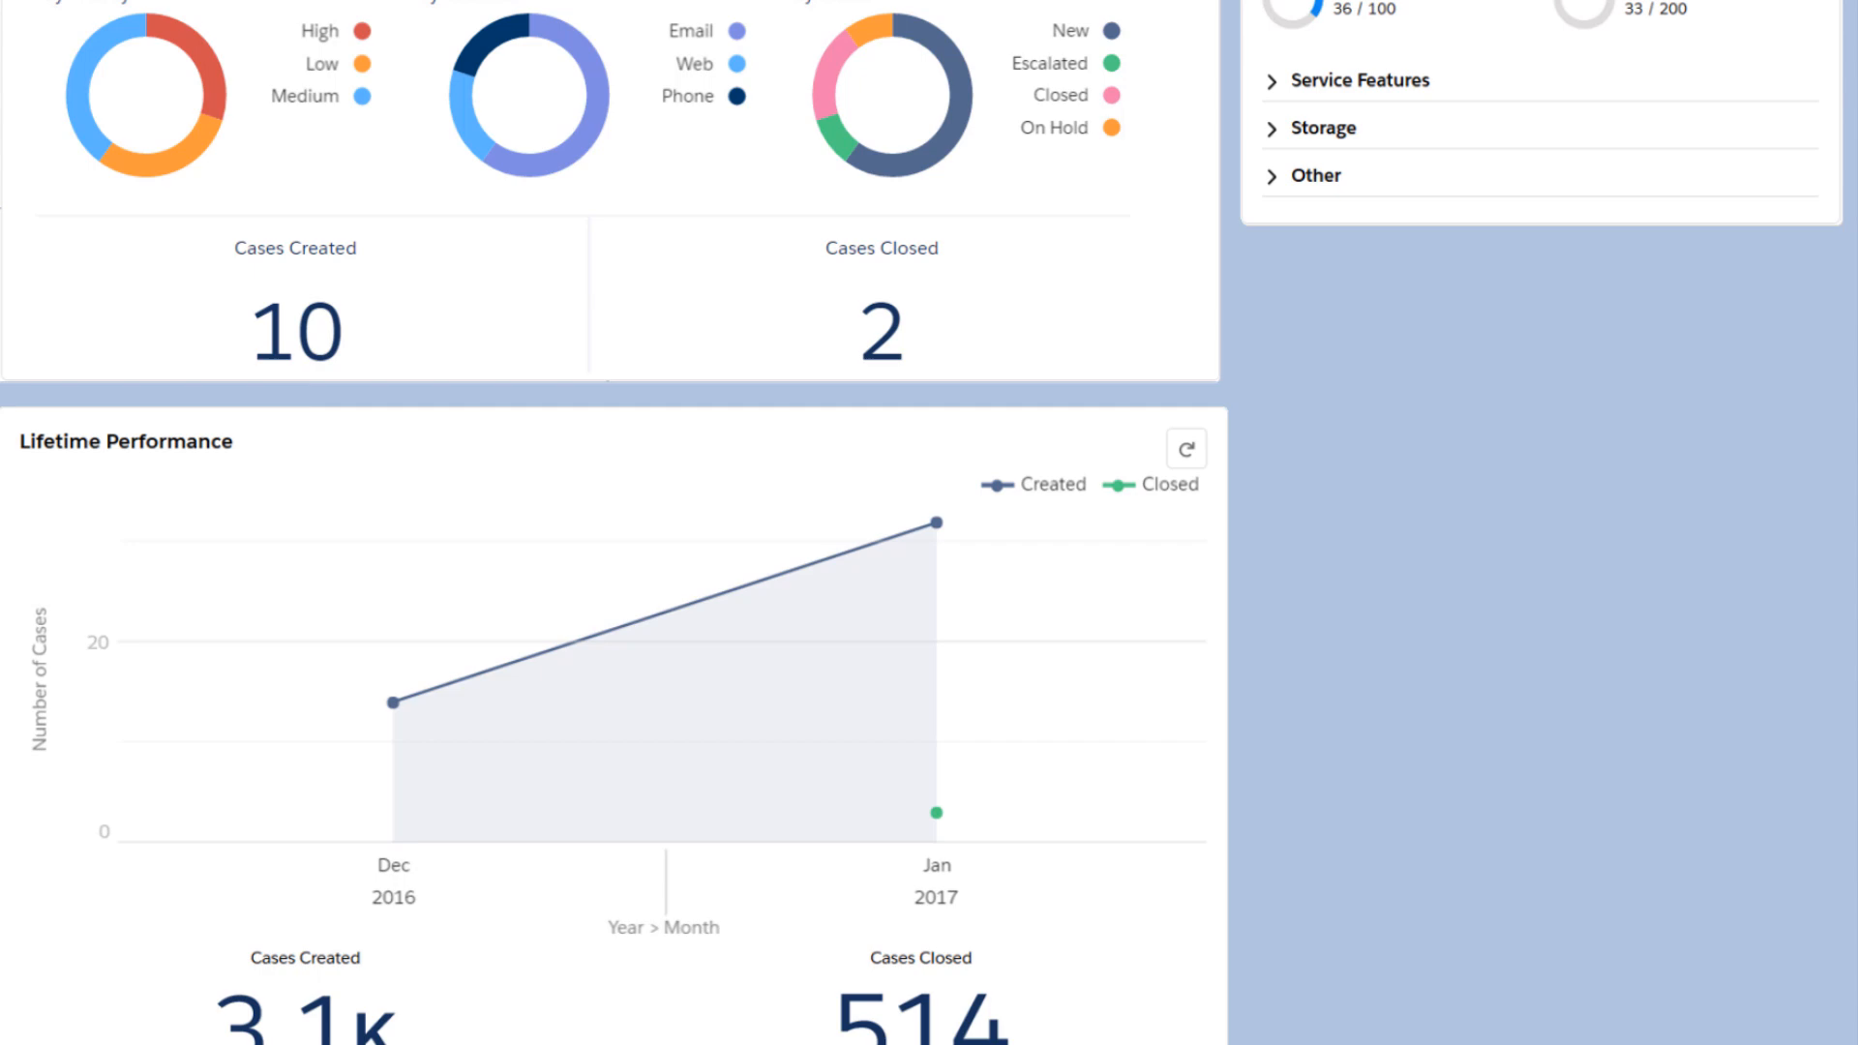